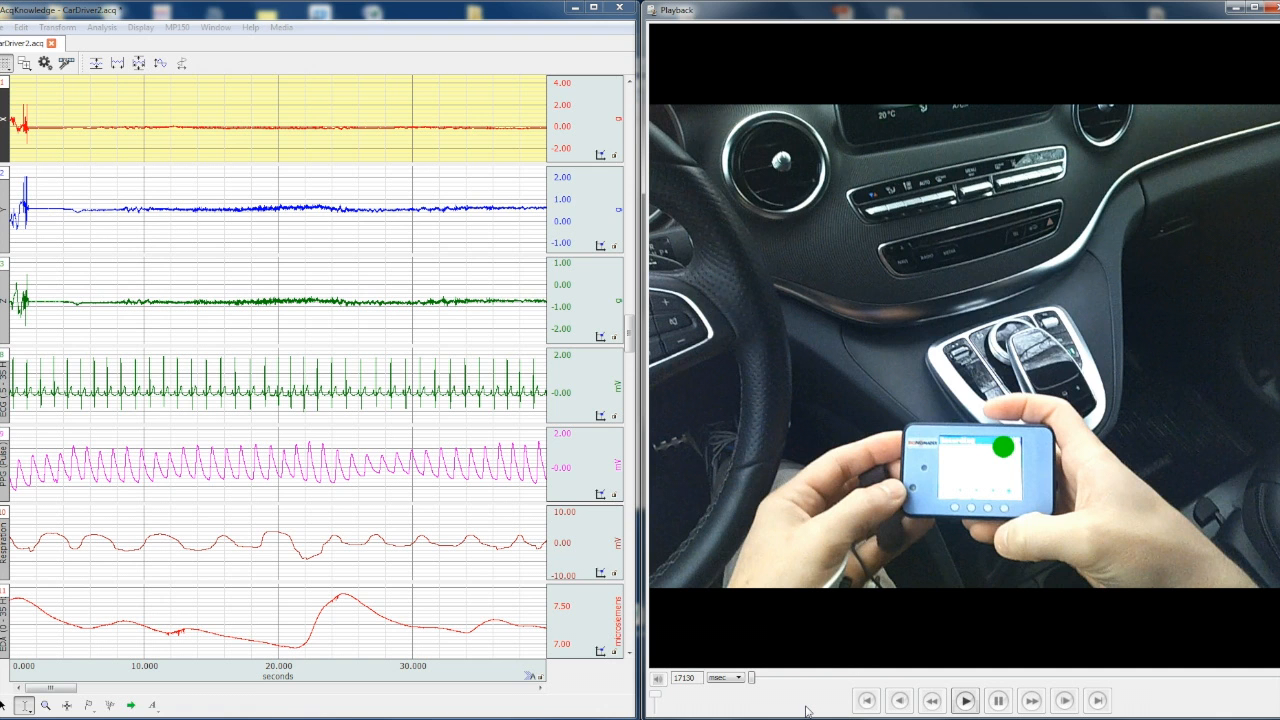
Play the driving video with the waveforms scrolling in sync to about 62 seconds.
{"action": "left_click", "coordinate": [965, 700]}
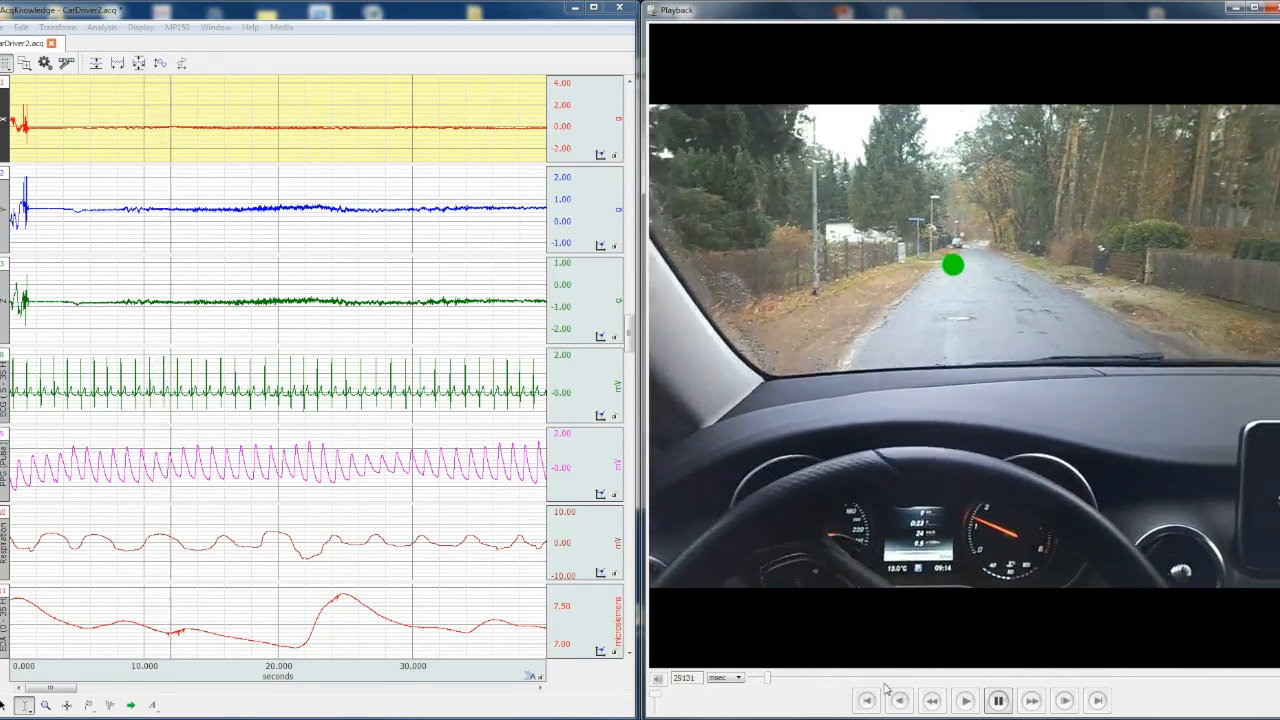
{"action": "left_click", "coordinate": [964, 700]}
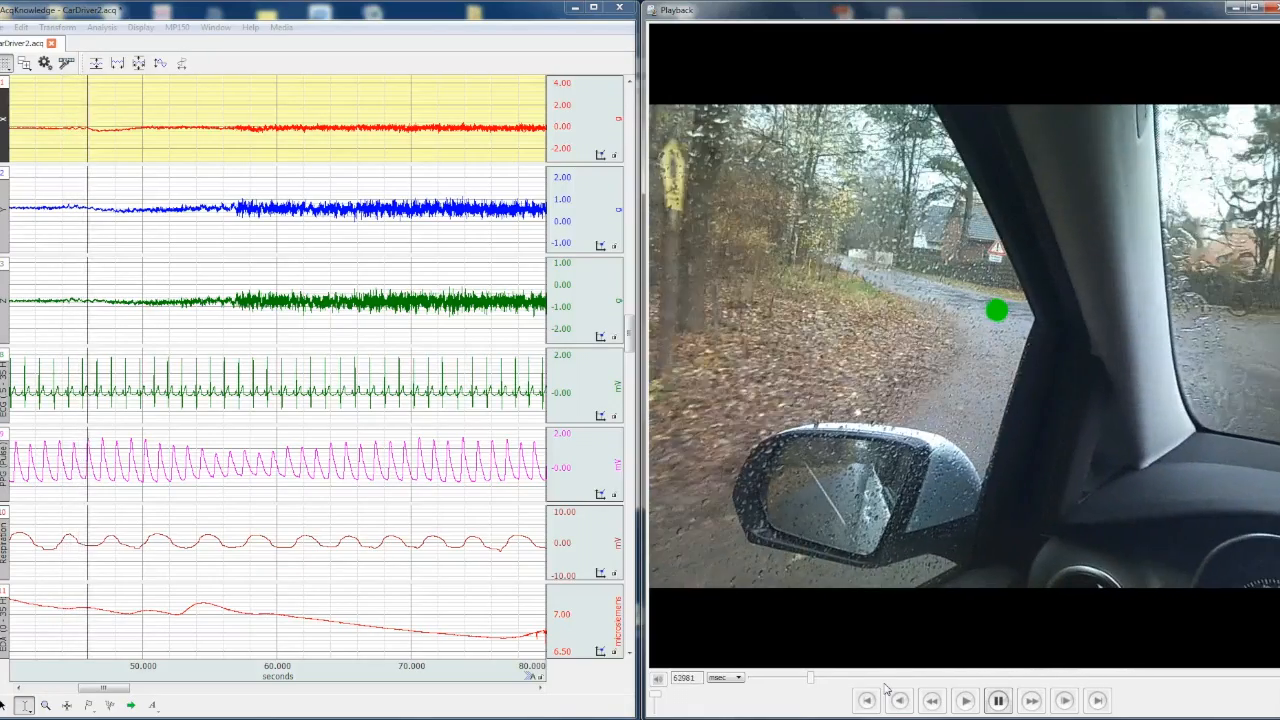
Pause and skip the video ahead to about 124 seconds.
{"action": "left_click", "coordinate": [1097, 700]}
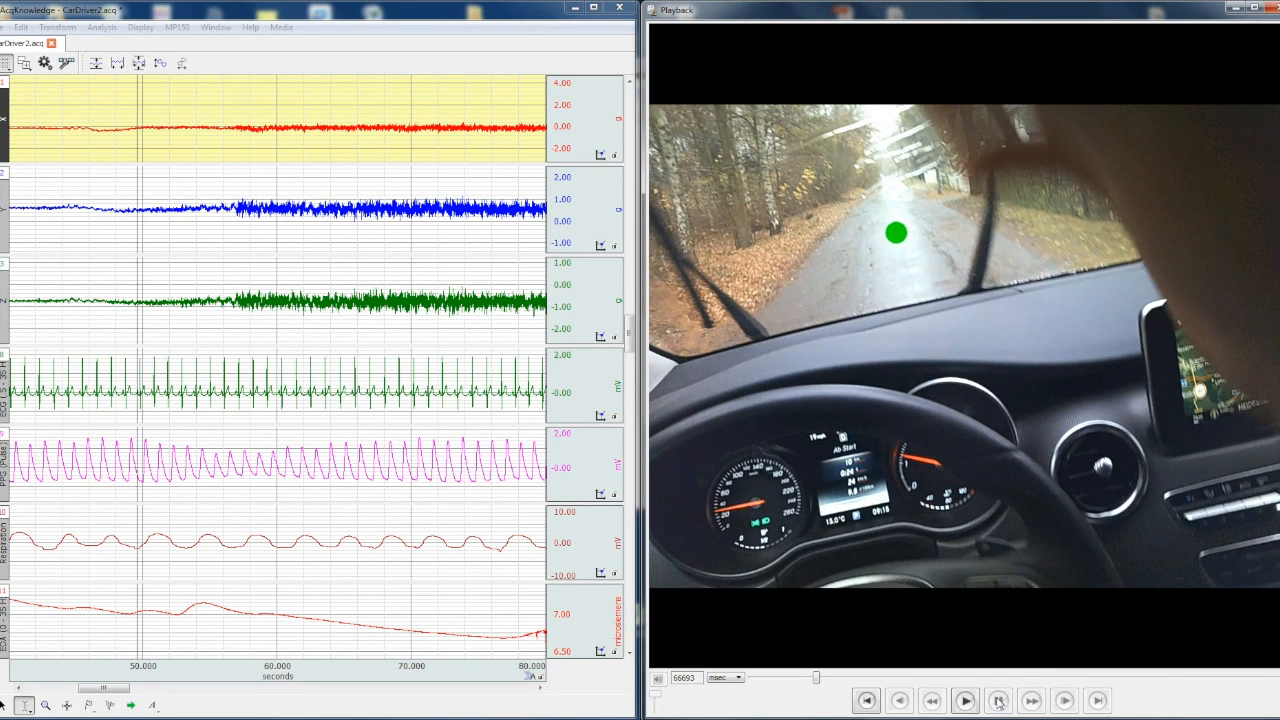
{"action": "left_click", "coordinate": [997, 700]}
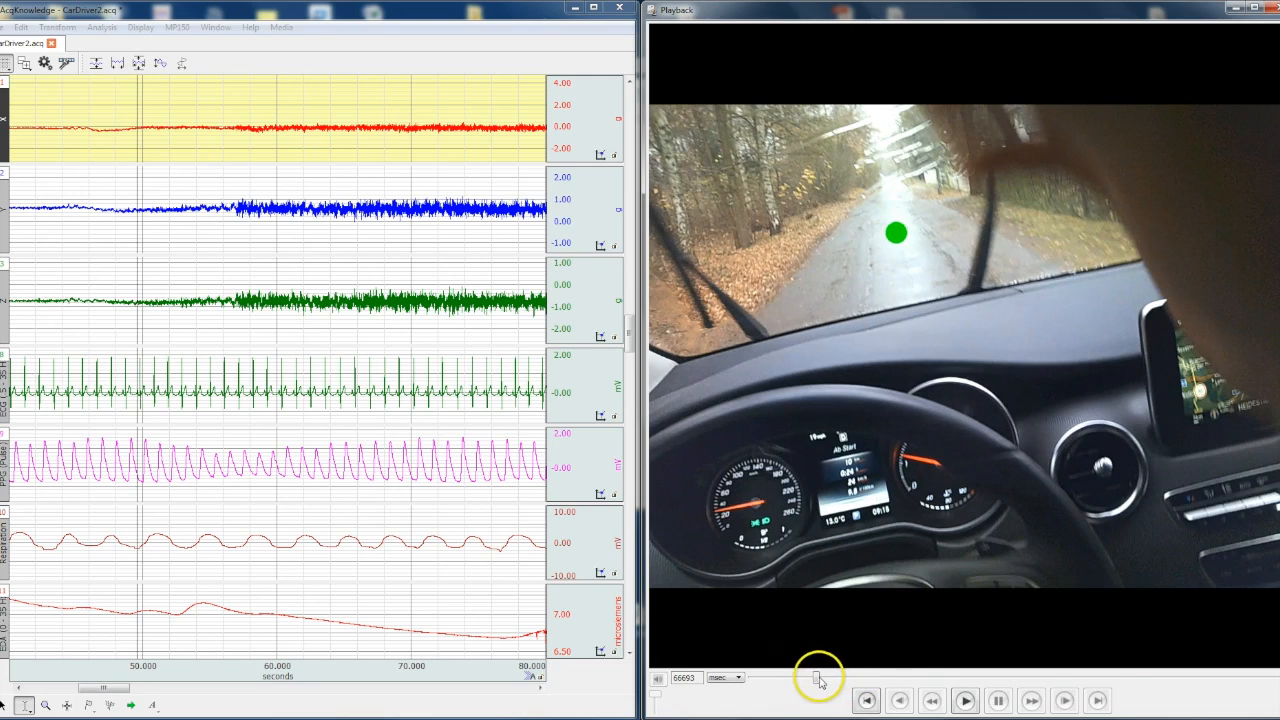
{"action": "left_click_drag", "start_coordinate": [815, 678], "coordinate": [870, 678]}
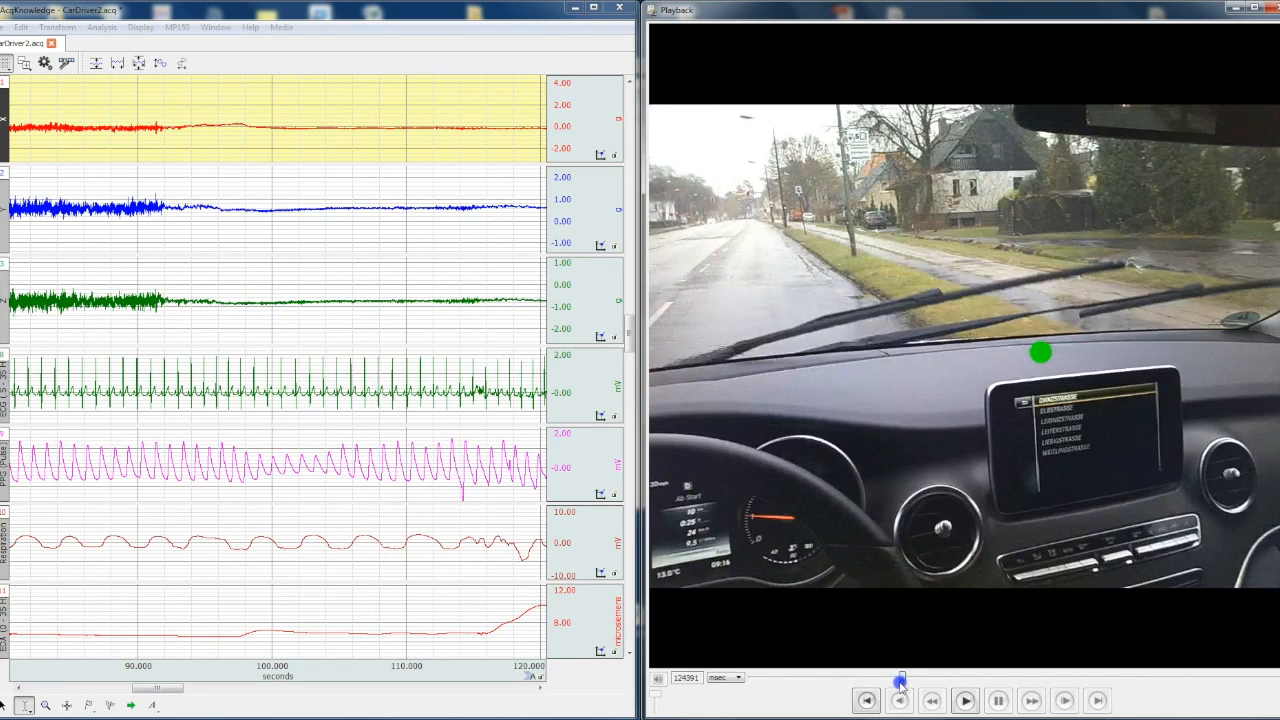
Play with signals following, pause near 143 seconds, then scroll back toward 45–80 seconds.
{"action": "left_click", "coordinate": [964, 700]}
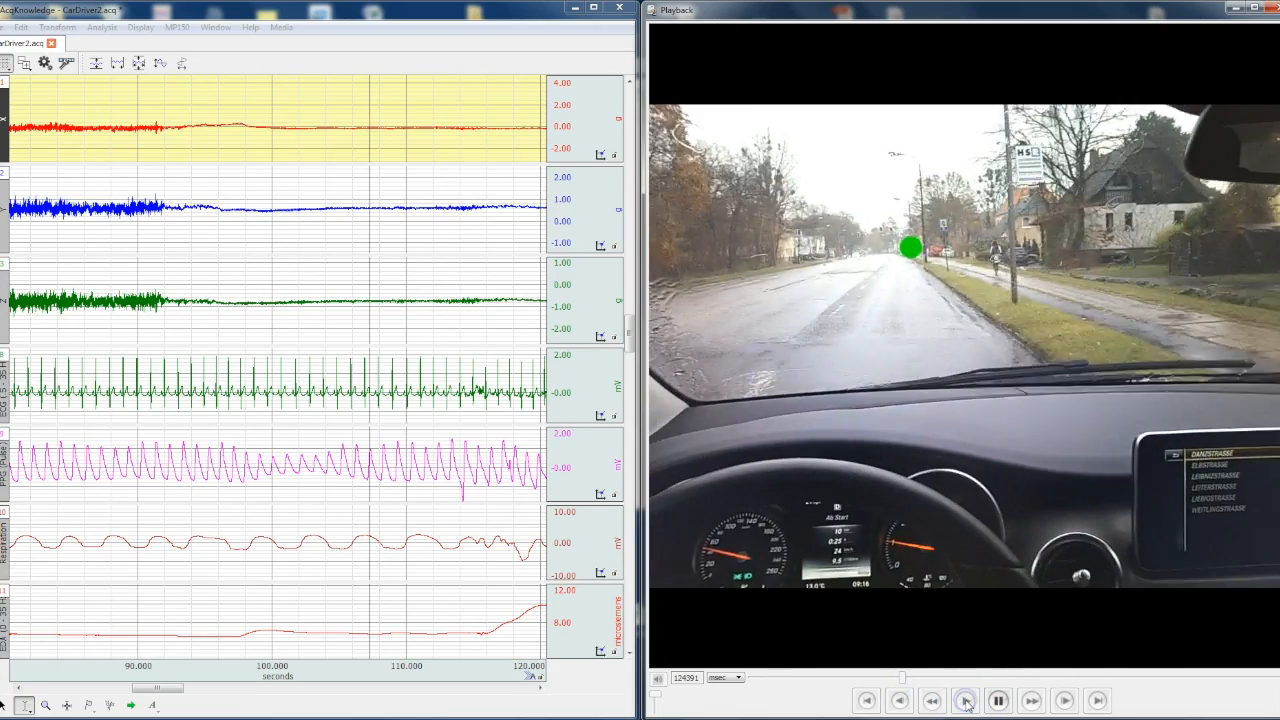
{"action": "left_click", "coordinate": [964, 700]}
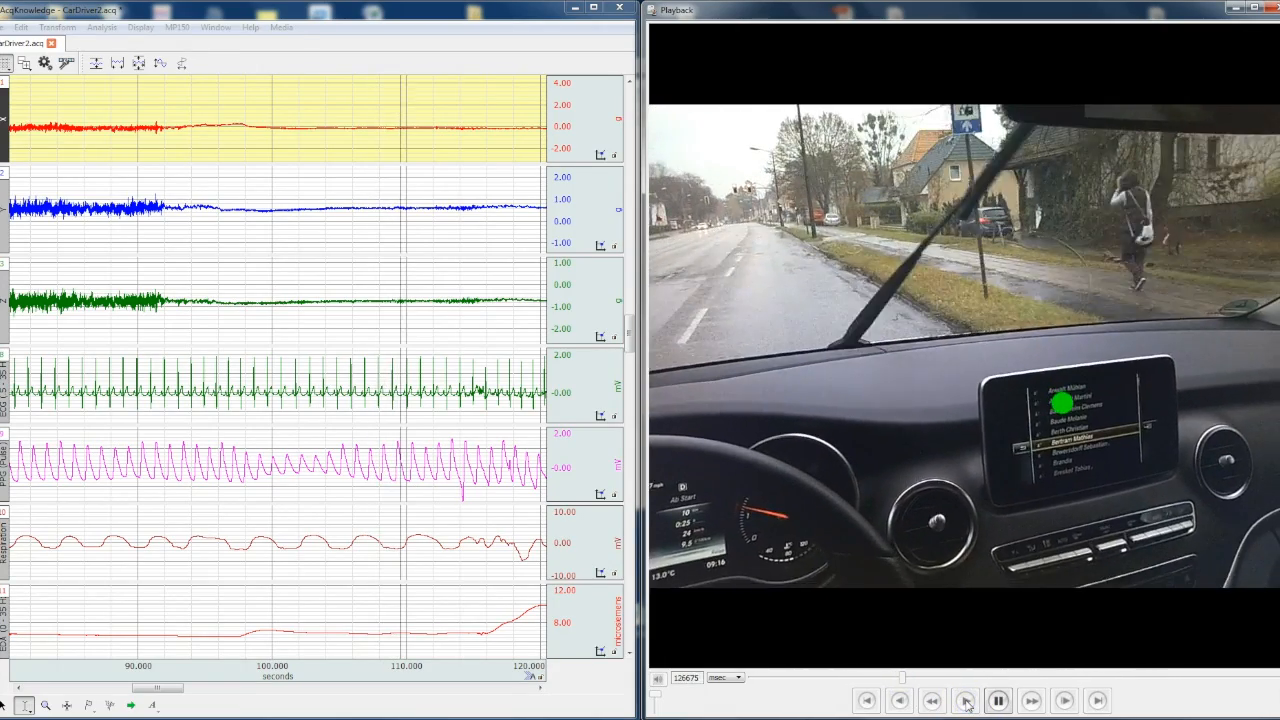
{"action": "left_click", "coordinate": [964, 700]}
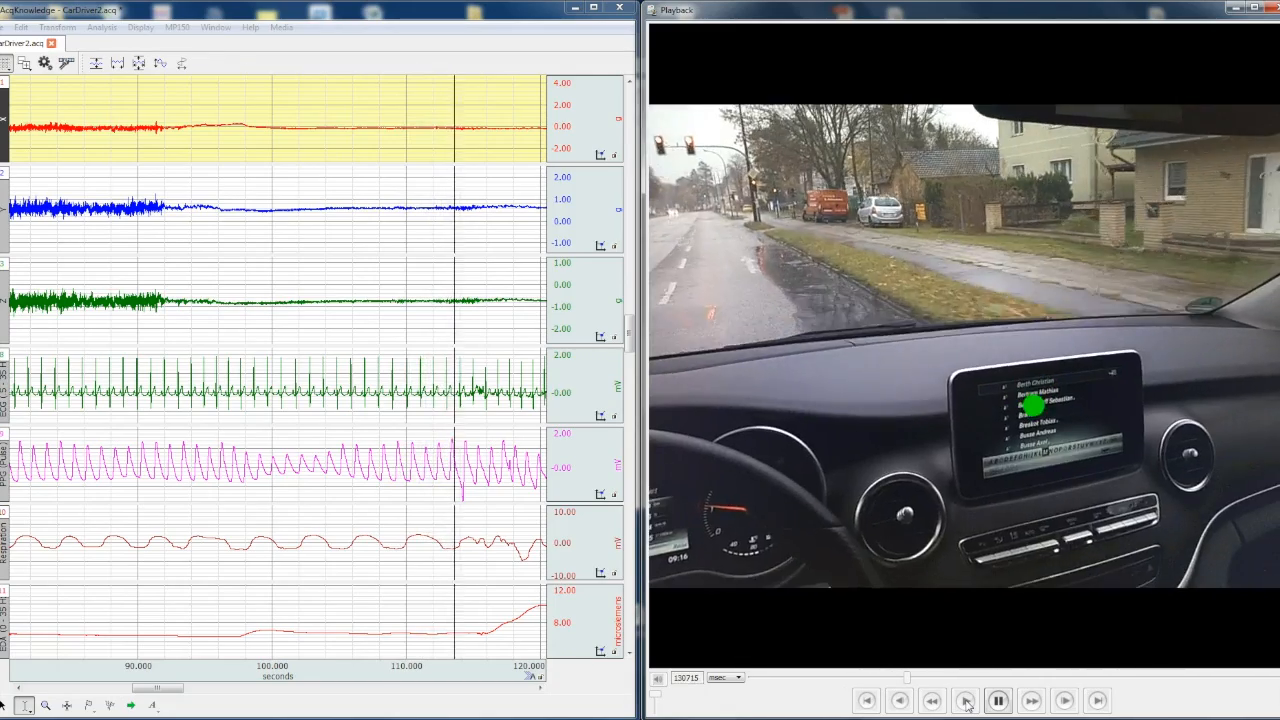
{"action": "left_click", "coordinate": [997, 700]}
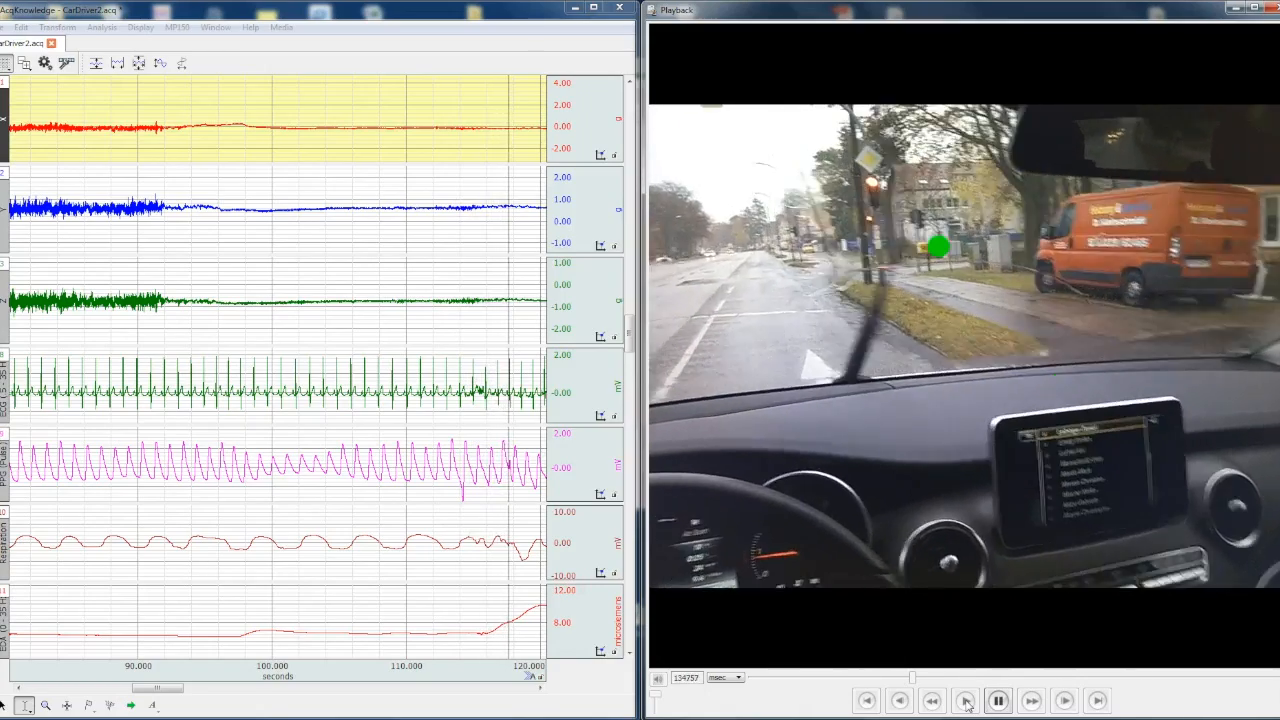
{"action": "left_click", "coordinate": [998, 700]}
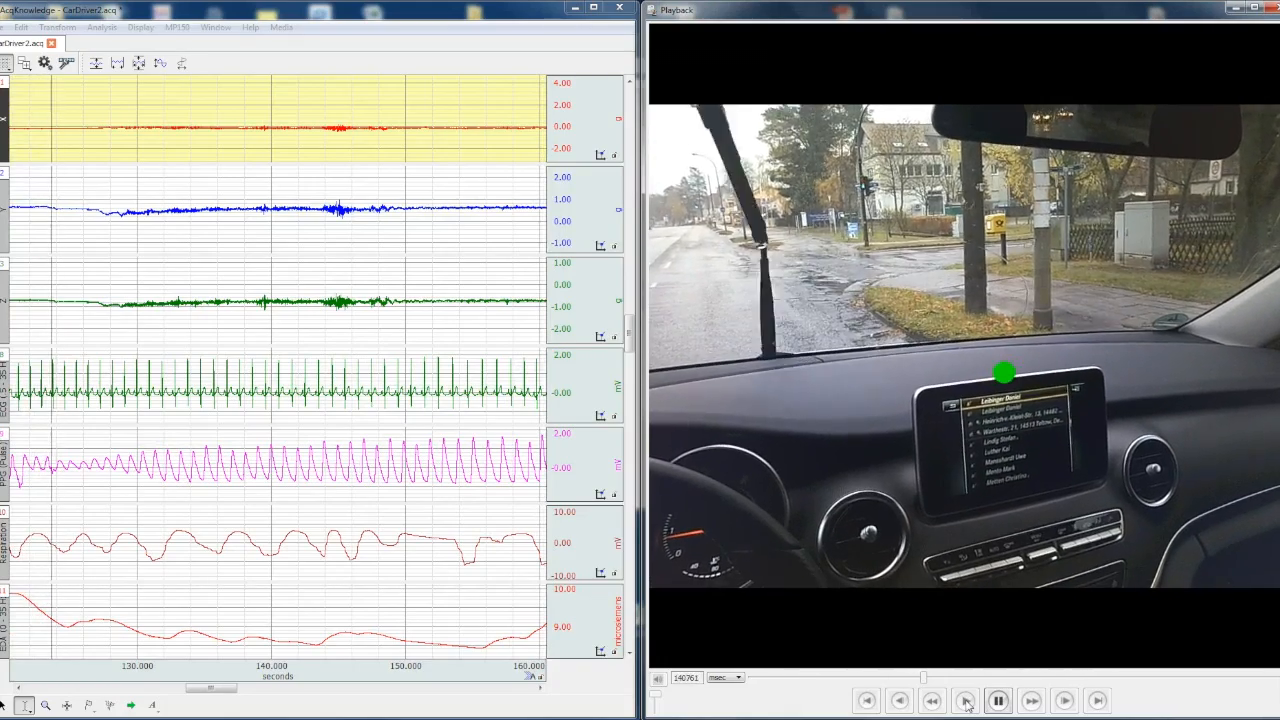
{"action": "left_click", "coordinate": [964, 700]}
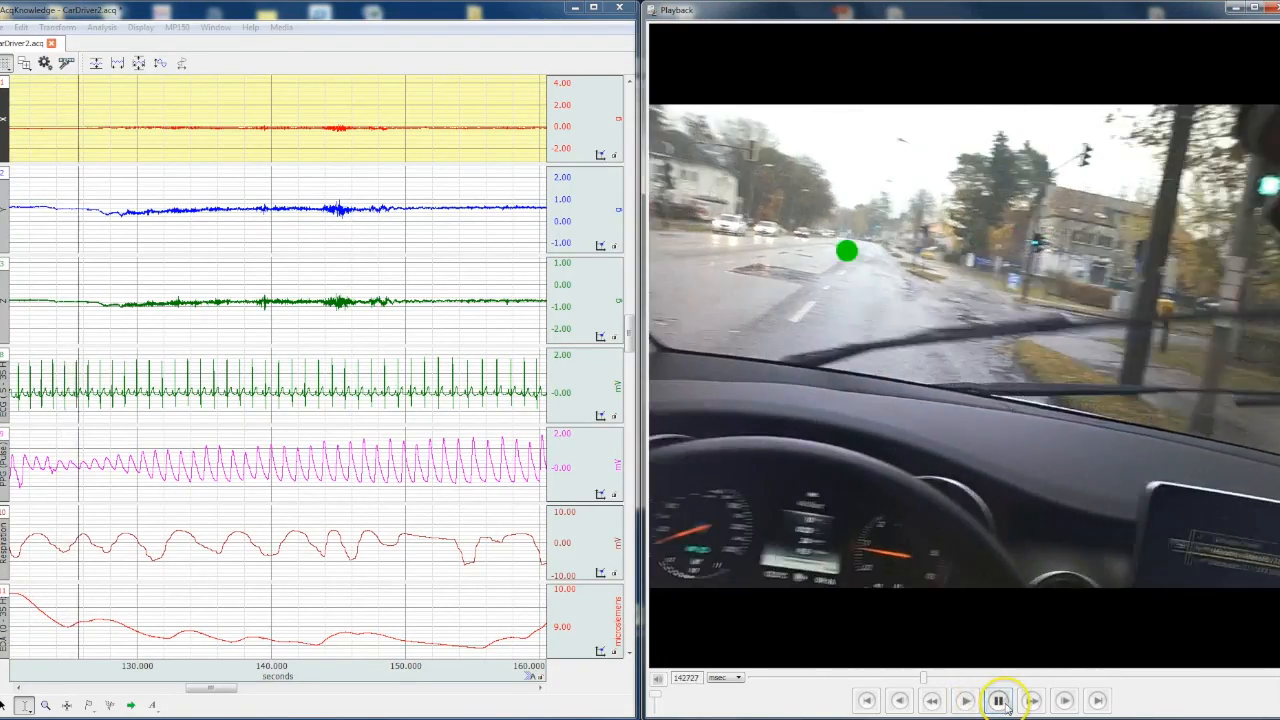
{"action": "left_click", "coordinate": [965, 700]}
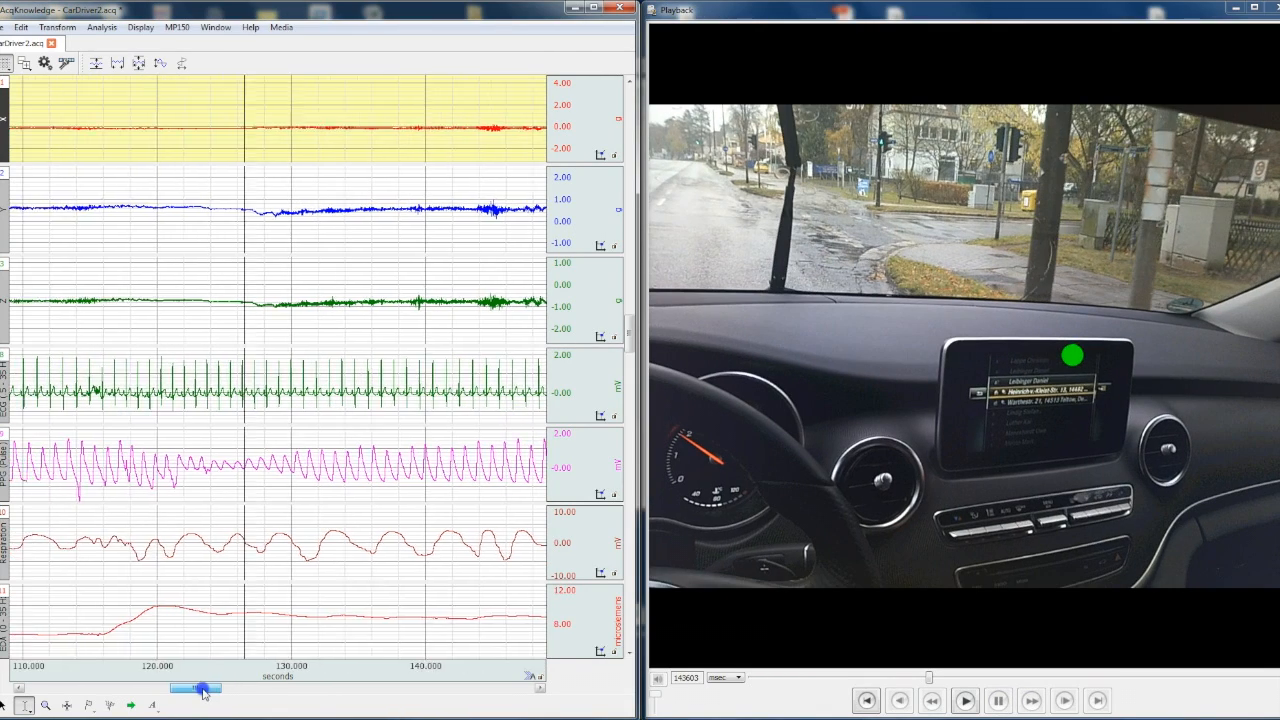
{"action": "left_click_drag", "start_coordinate": [200, 688], "coordinate": [145, 688]}
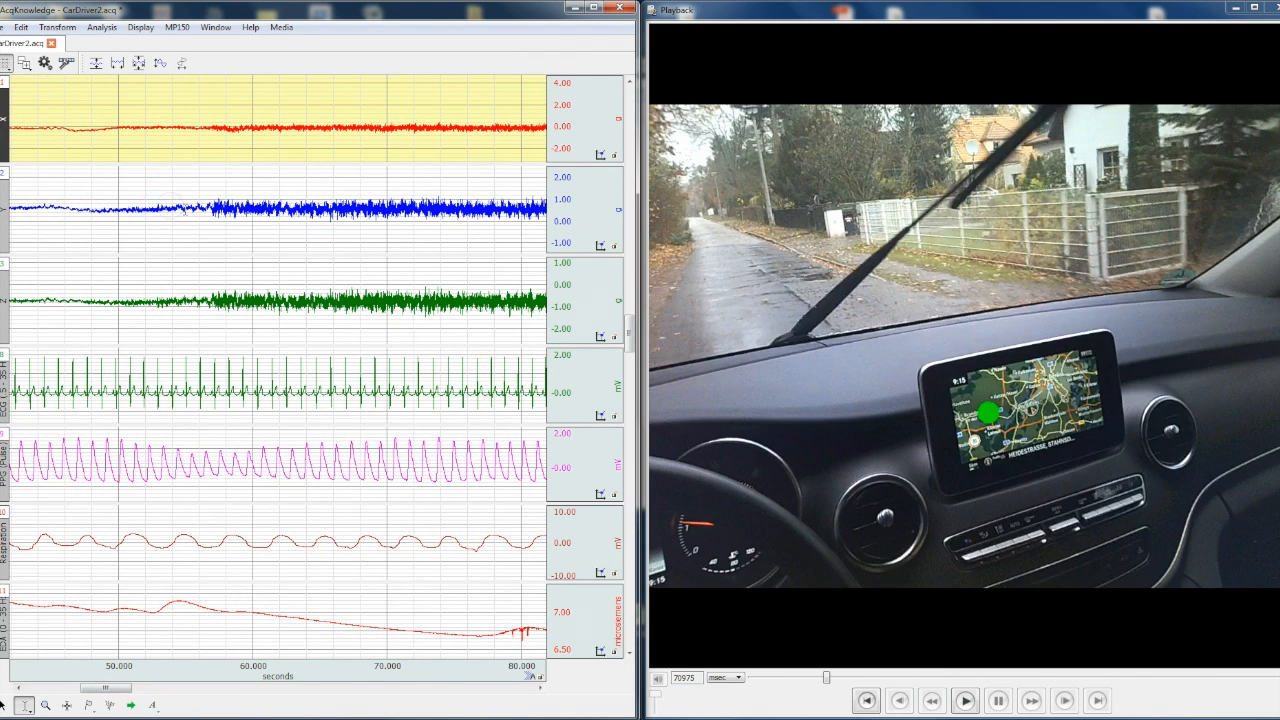
Bring the video to about 72 seconds, matching the 45–80 second signal section.
{"action": "left_click", "coordinate": [964, 700]}
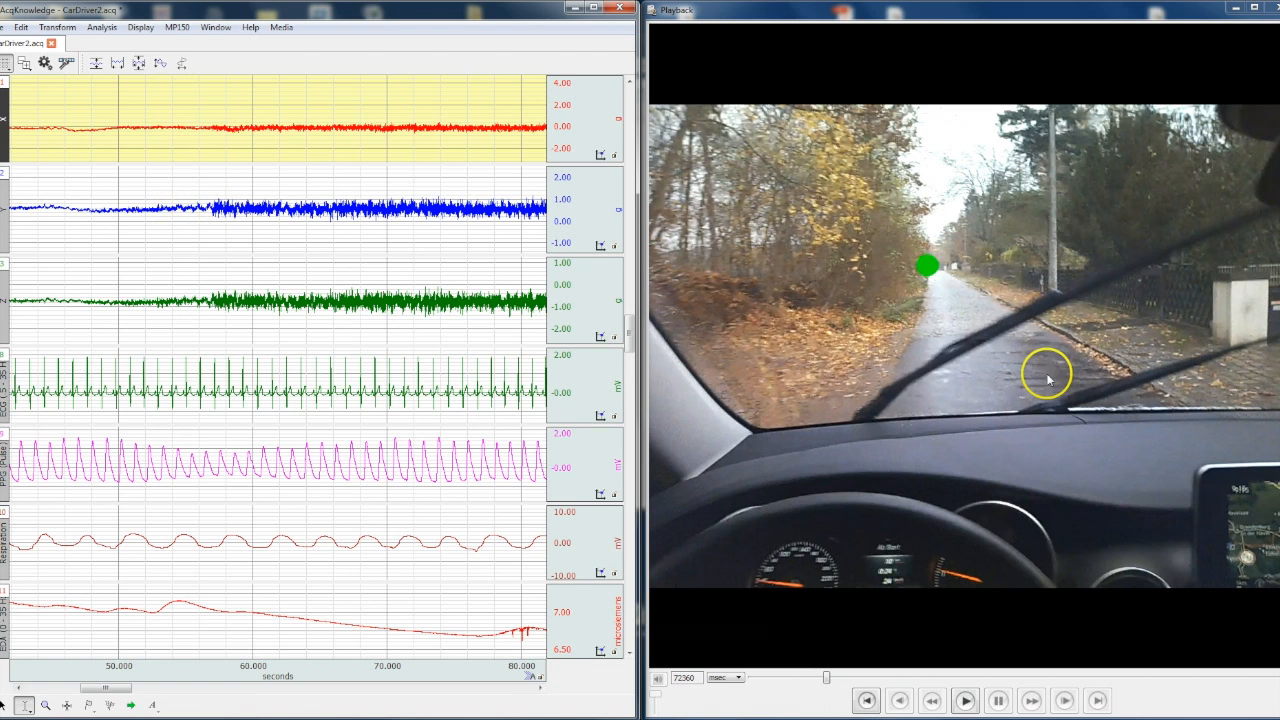
{"action": "mouse_move", "coordinate": [972, 368]}
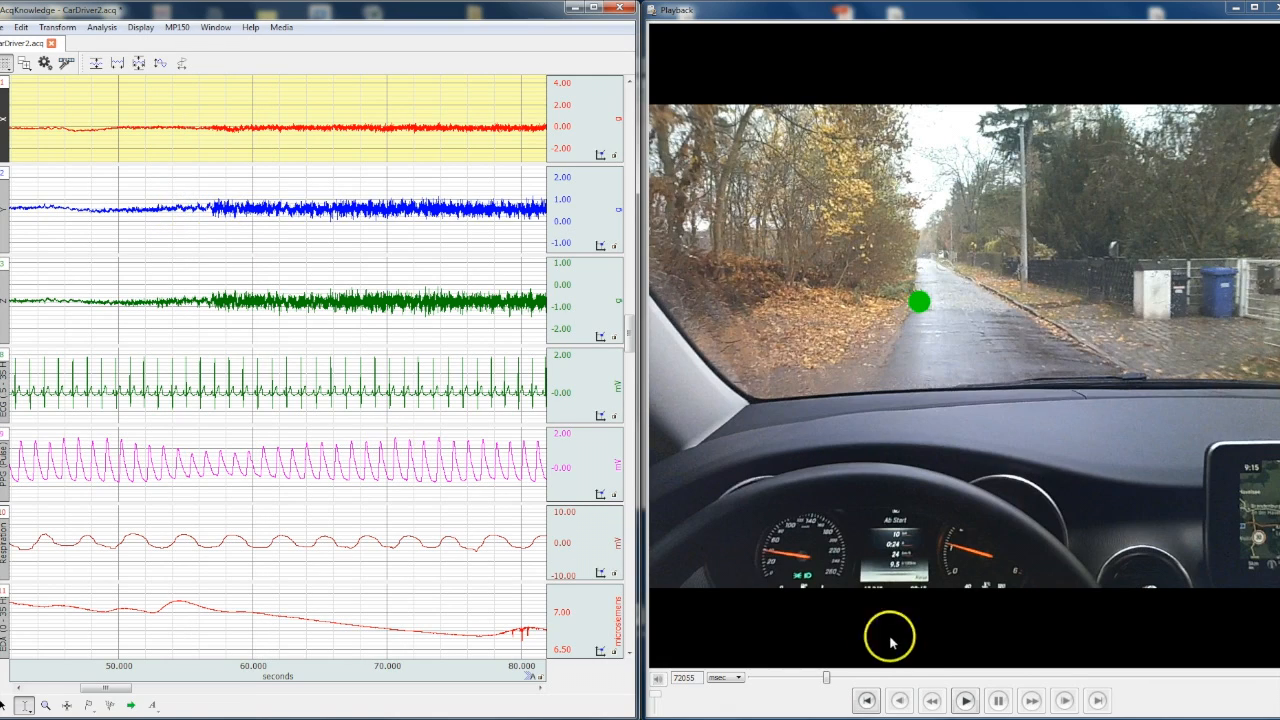
Resume playback from about 73 seconds, running video and waveforms to about 131 seconds.
{"action": "left_click", "coordinate": [964, 700]}
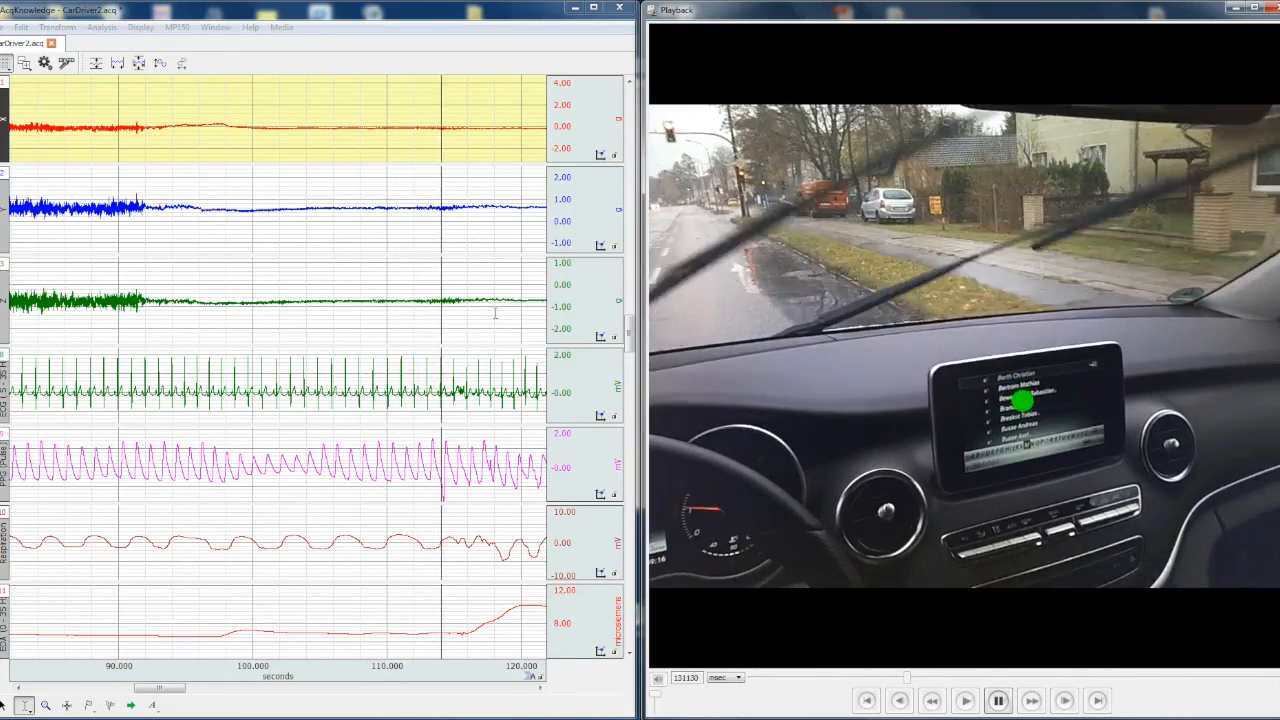
Continue playback to about 161 seconds with the signals showing the 125–160 second section.
{"action": "left_click", "coordinate": [998, 700]}
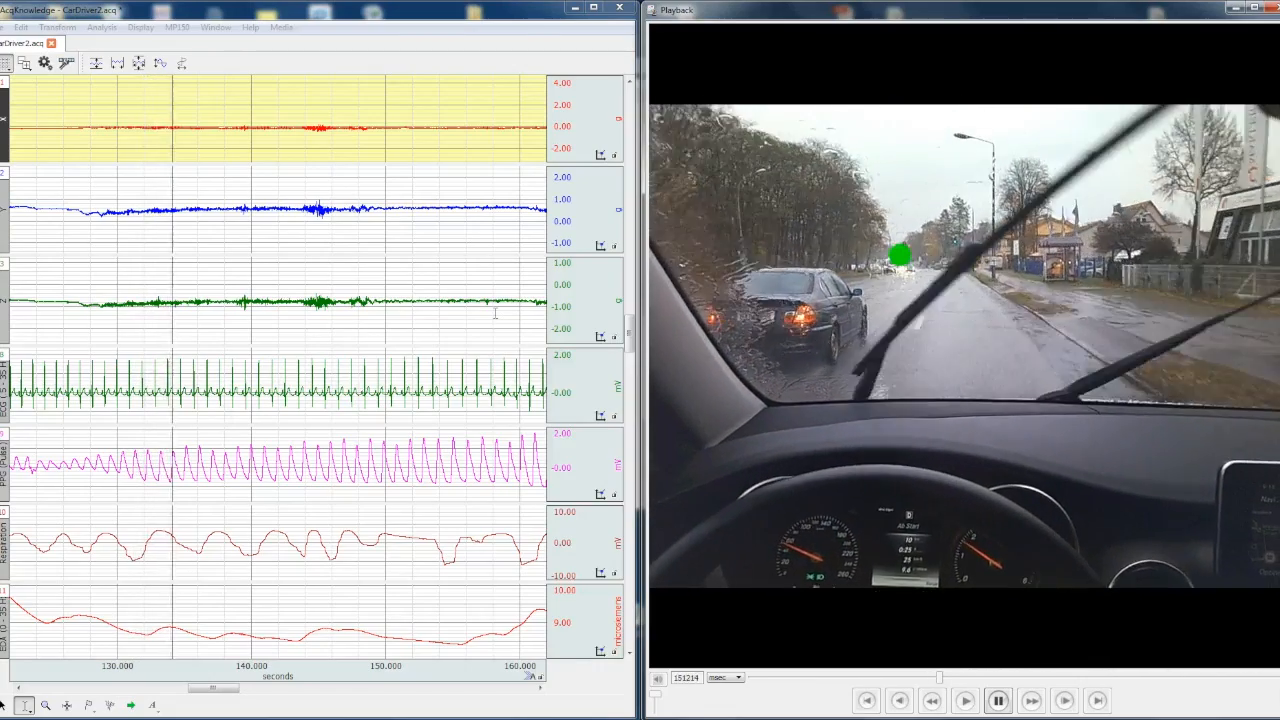
{"action": "left_click", "coordinate": [964, 700]}
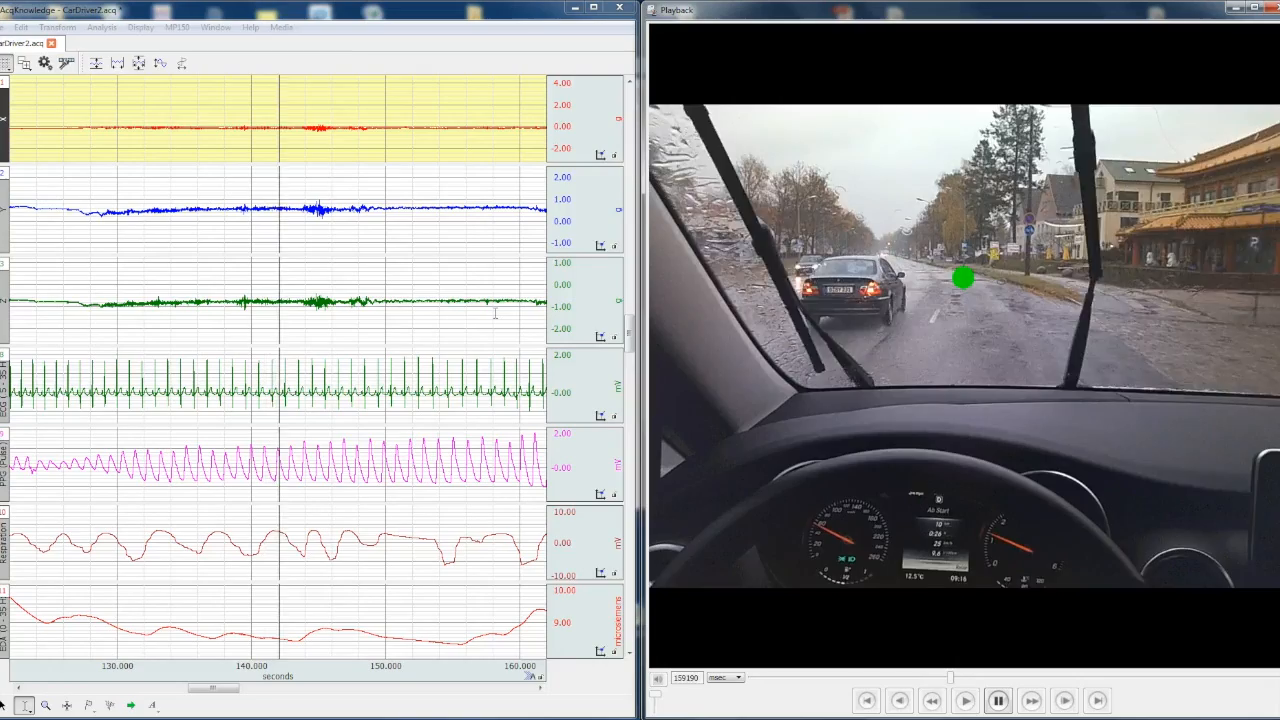
{"action": "left_click", "coordinate": [964, 700]}
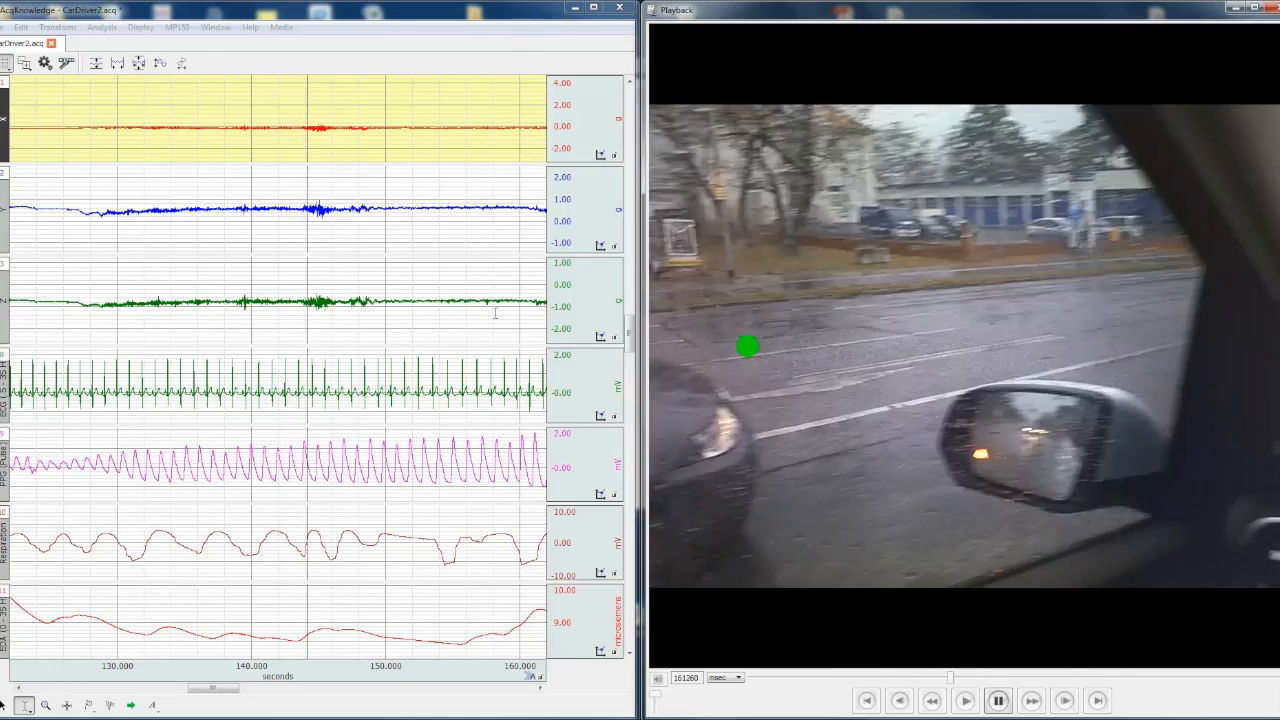